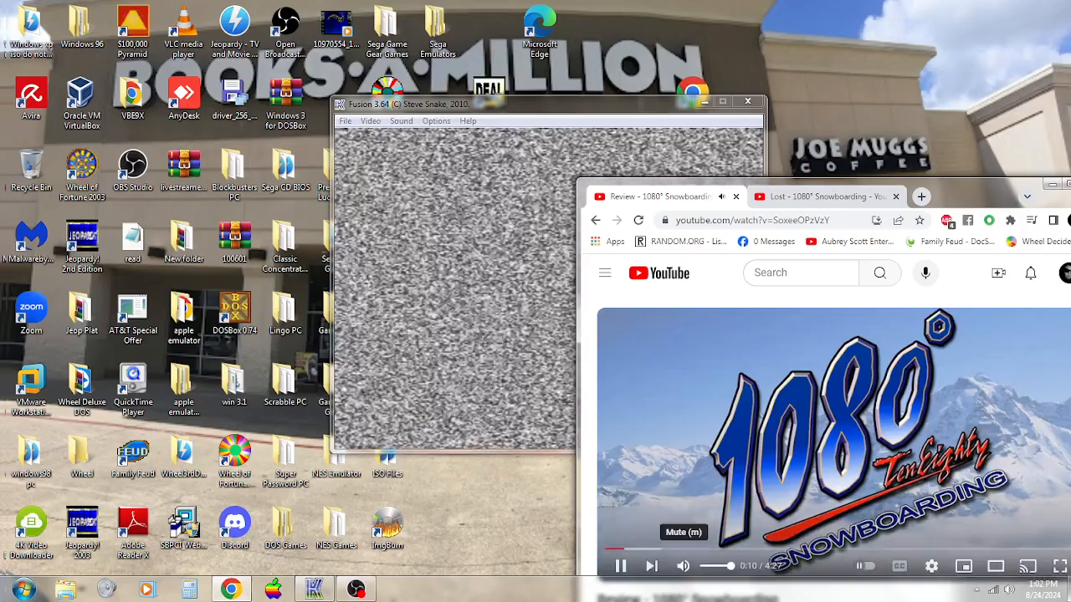
# Step: Close the YouTube snowboarding tab and window, then pick Wheel of Fortune via Load GameGear ROM
pyautogui.click(734, 195)
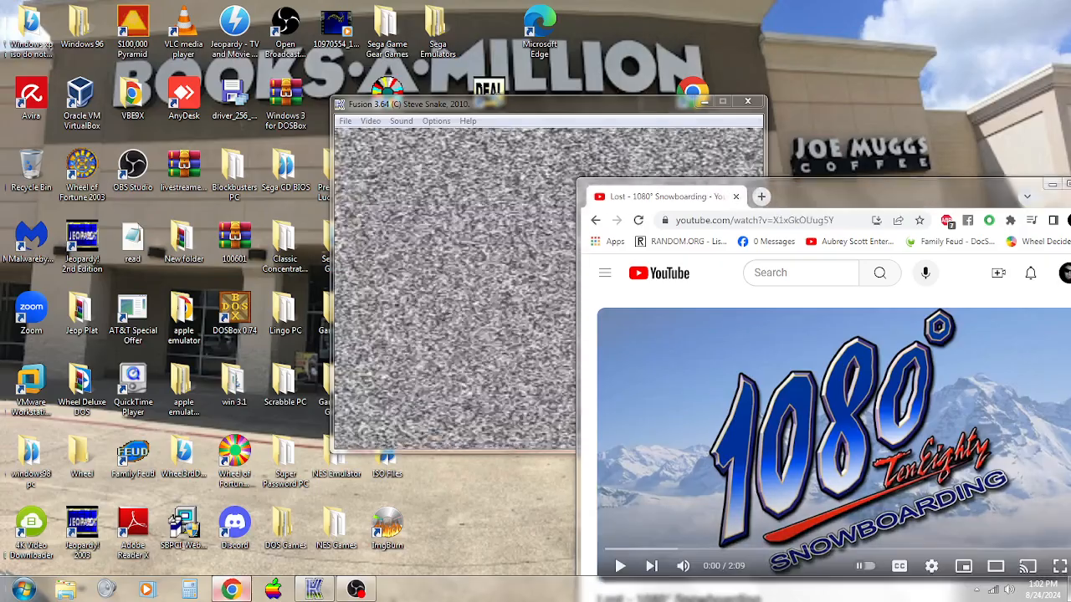
pyautogui.click(345, 120)
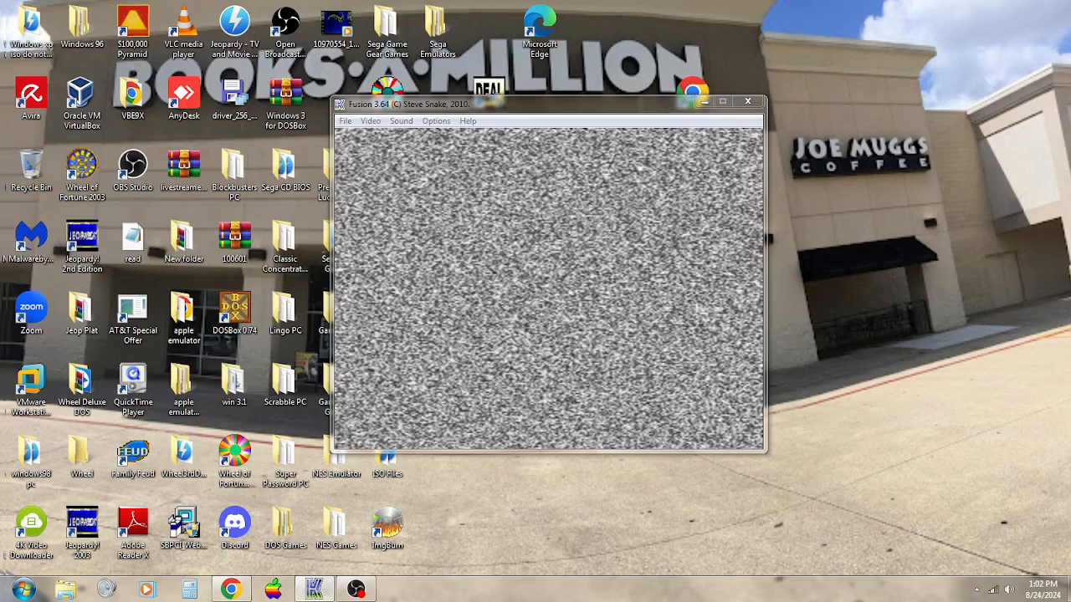
pyautogui.click(345, 121)
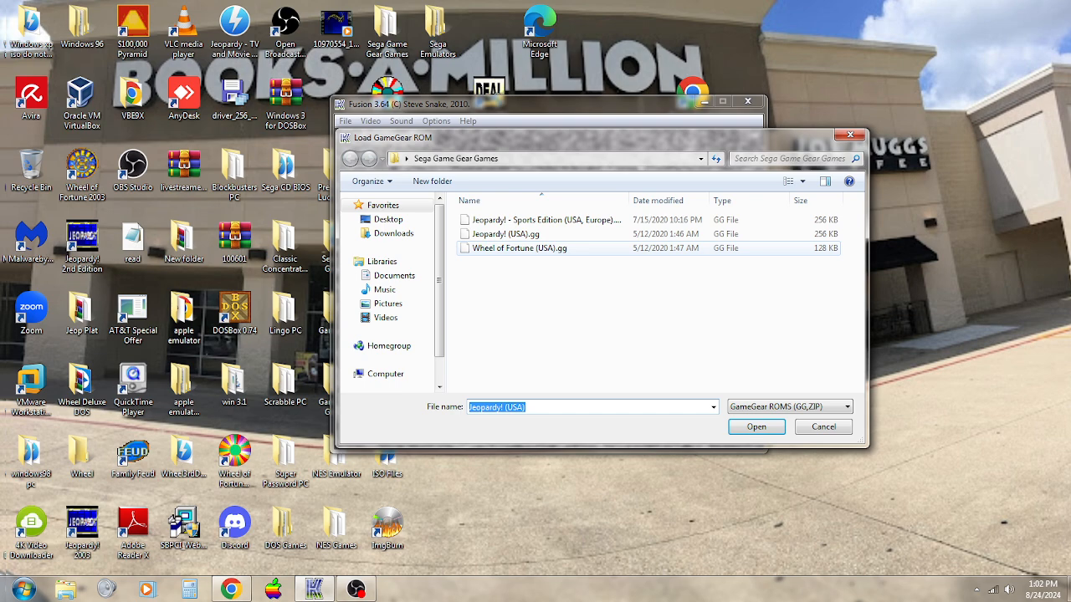
pyautogui.click(754, 427)
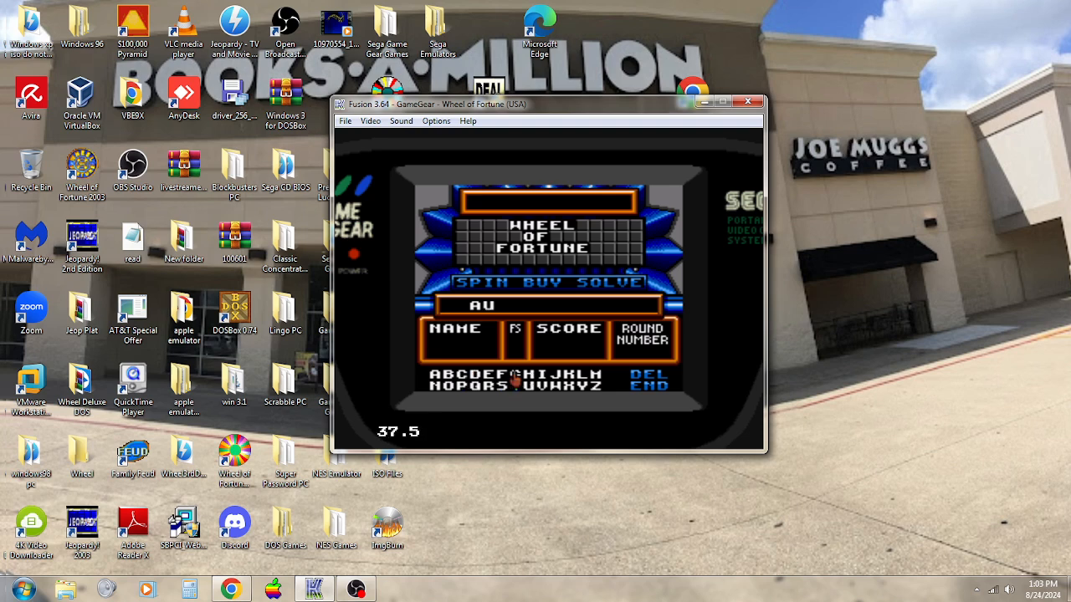
# Step: Enter the letter B to complete the player name AUB on the name-entry screen
pyautogui.press('b')
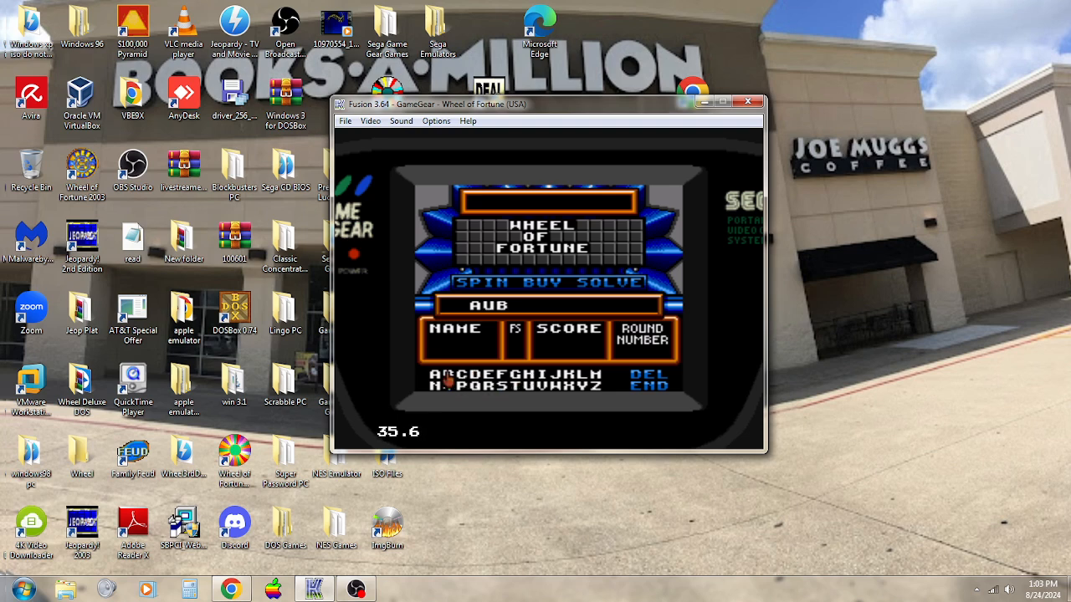